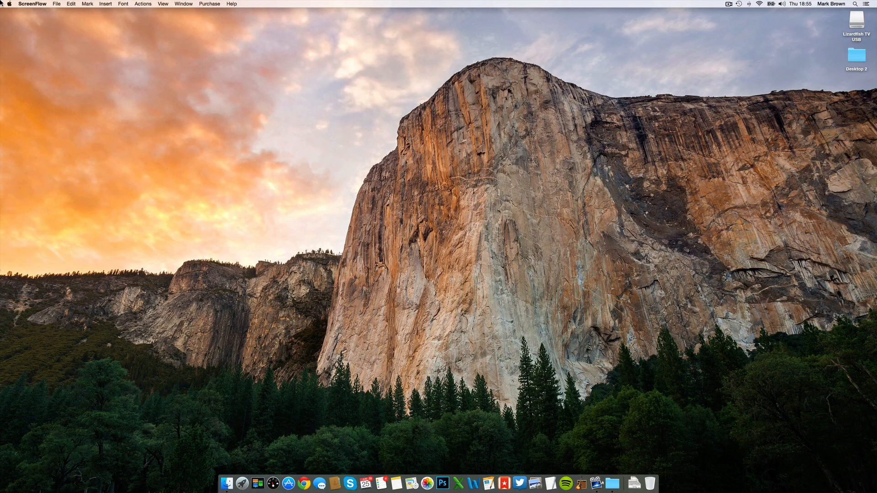
- Open System Preferences from the Dock to show all preference panes
{"action": "left_click", "coordinate": [5, 4]}
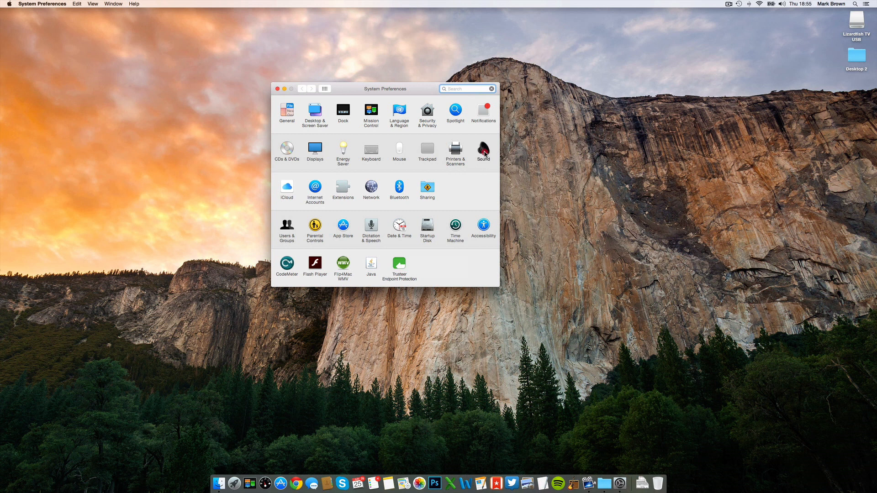
- Open the Sound pane to select Editors Keys SL300 Mic as input
{"action": "left_click", "coordinate": [483, 150]}
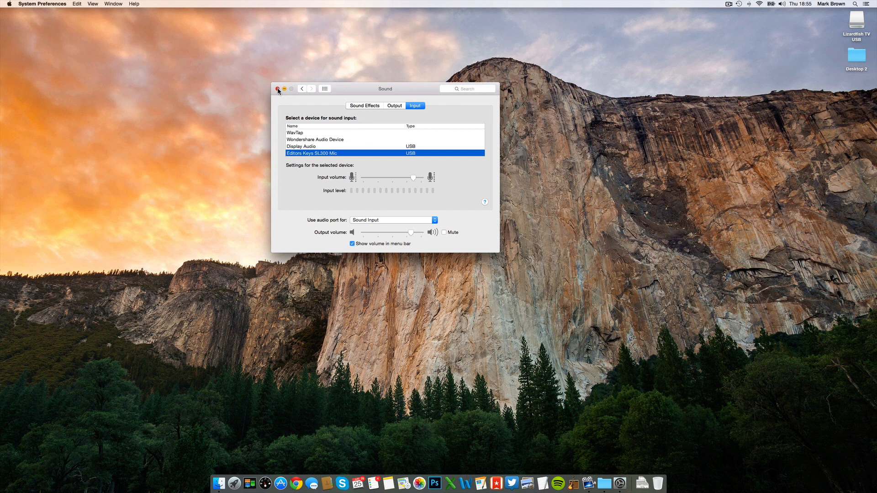
- Close System Preferences and launch GarageBand on the Editors Keys Microphone Setup project
{"action": "left_click", "coordinate": [282, 89]}
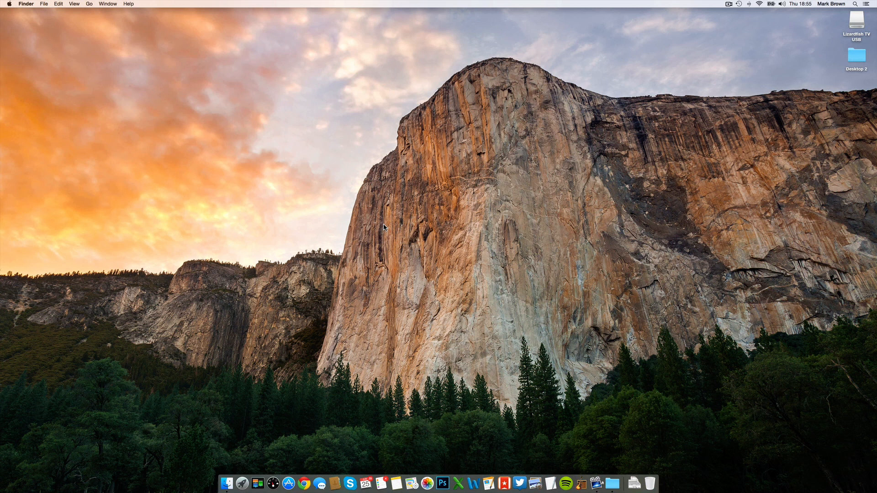
{"action": "mouse_move", "coordinate": [586, 483]}
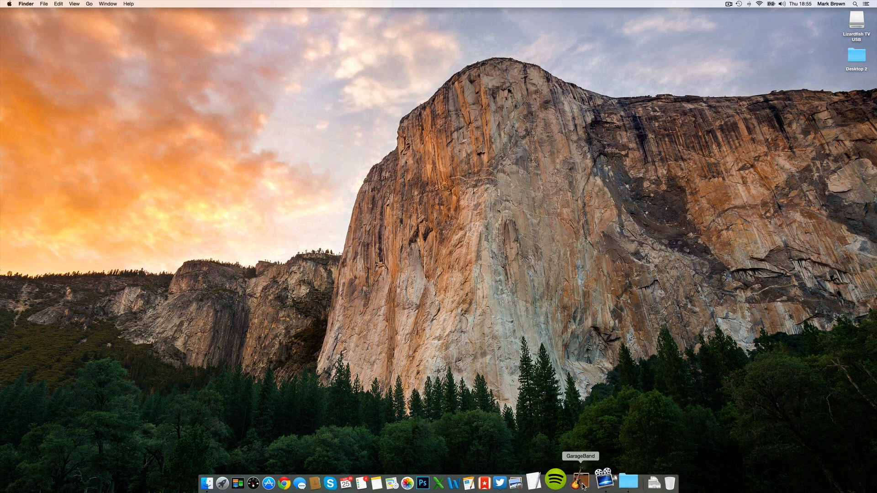
{"action": "left_click", "coordinate": [577, 482]}
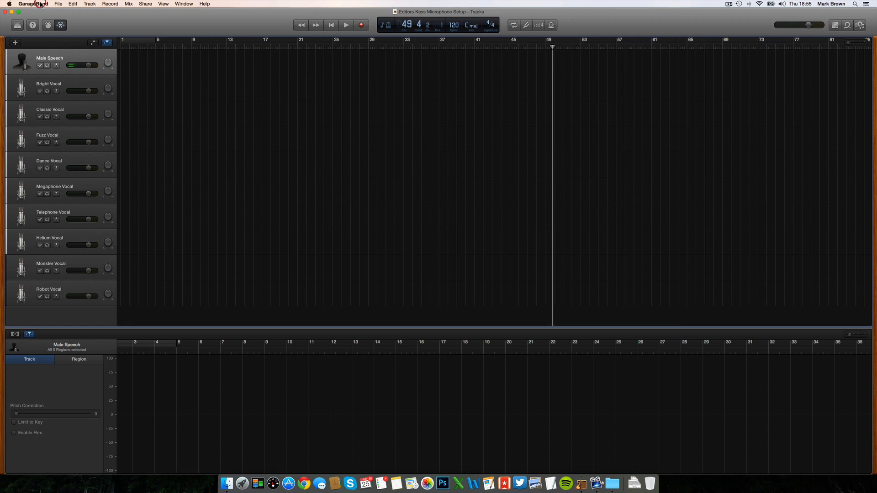
- In GarageBand's Audio/MIDI preferences, choose Editors Keys SL300 Mic as the input device
{"action": "left_click", "coordinate": [31, 4]}
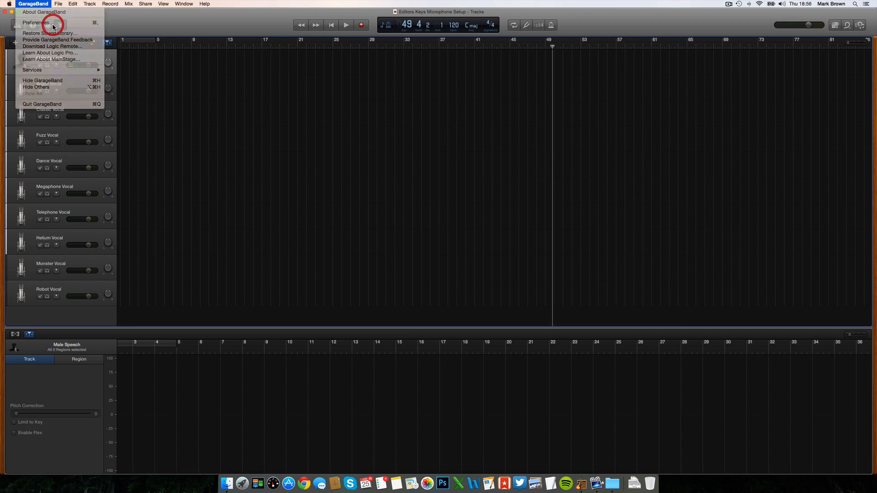
{"action": "left_click", "coordinate": [35, 22]}
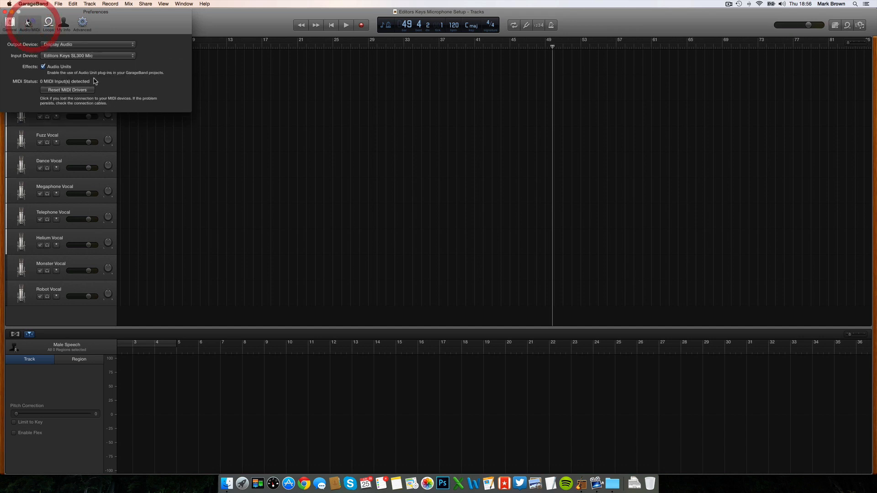
{"action": "left_click", "coordinate": [87, 55]}
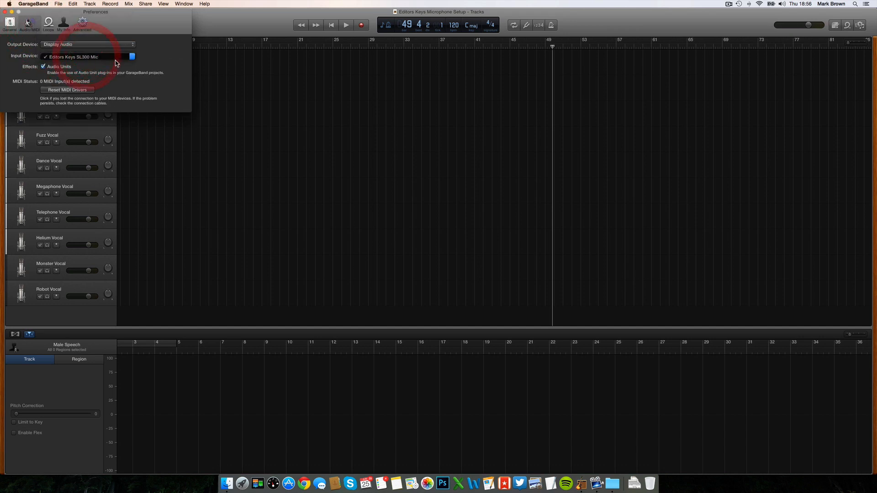
{"action": "left_click", "coordinate": [87, 57]}
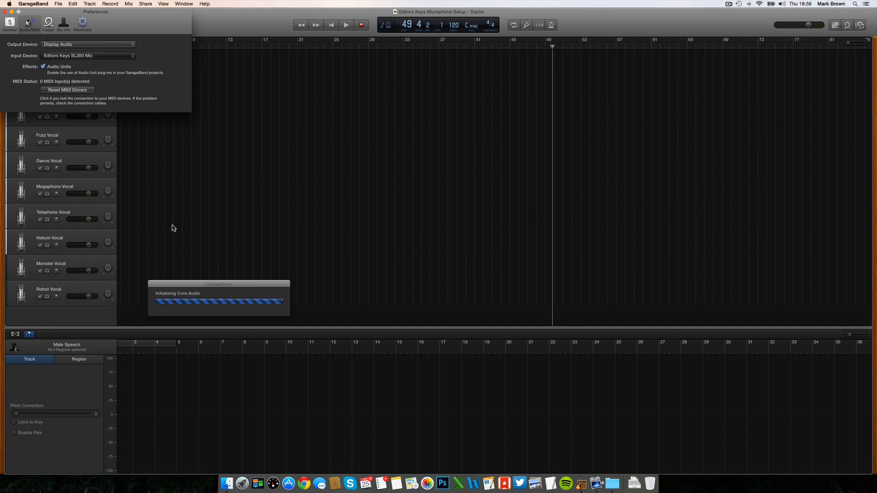